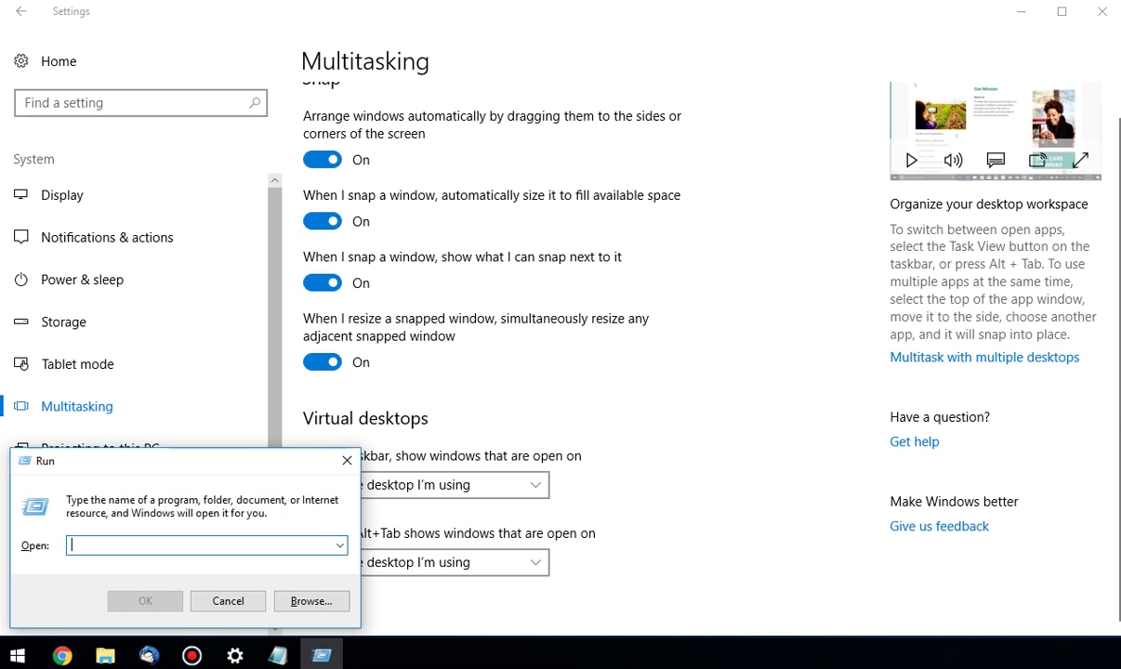
Run 'regedit' from the Run box to launch Registry Editor
type("regedit")
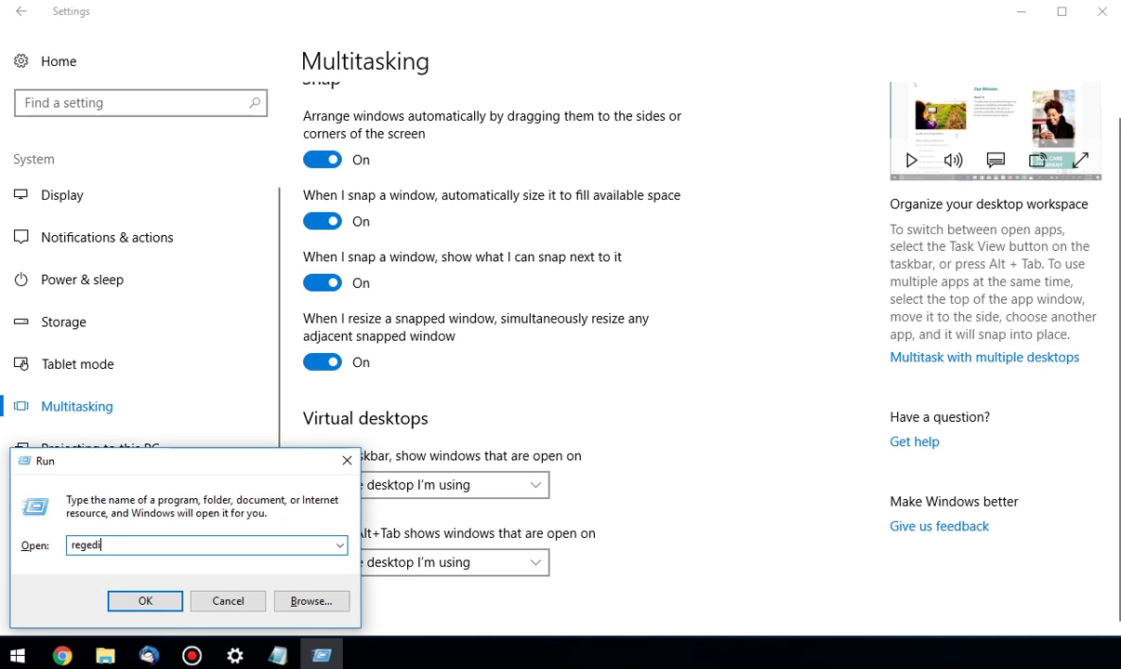
left_click(145, 600)
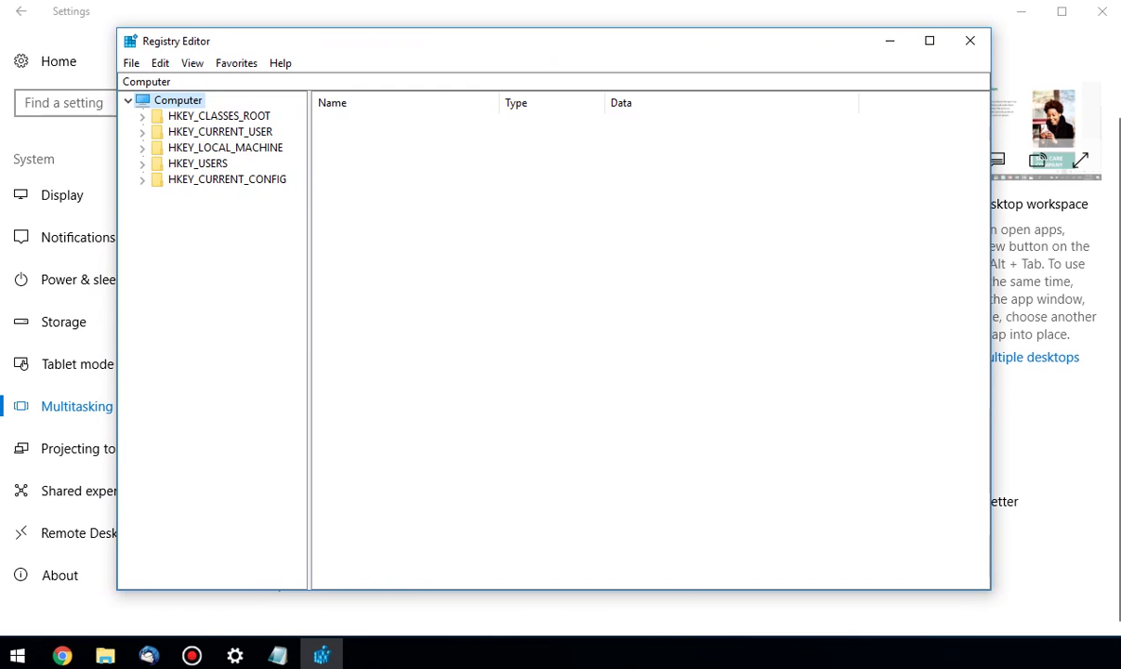
Expand the tree to HKLM\SOFTWARE\Microsoft\Windows\CurrentVersion\Policies and select Explorer
left_click(143, 147)
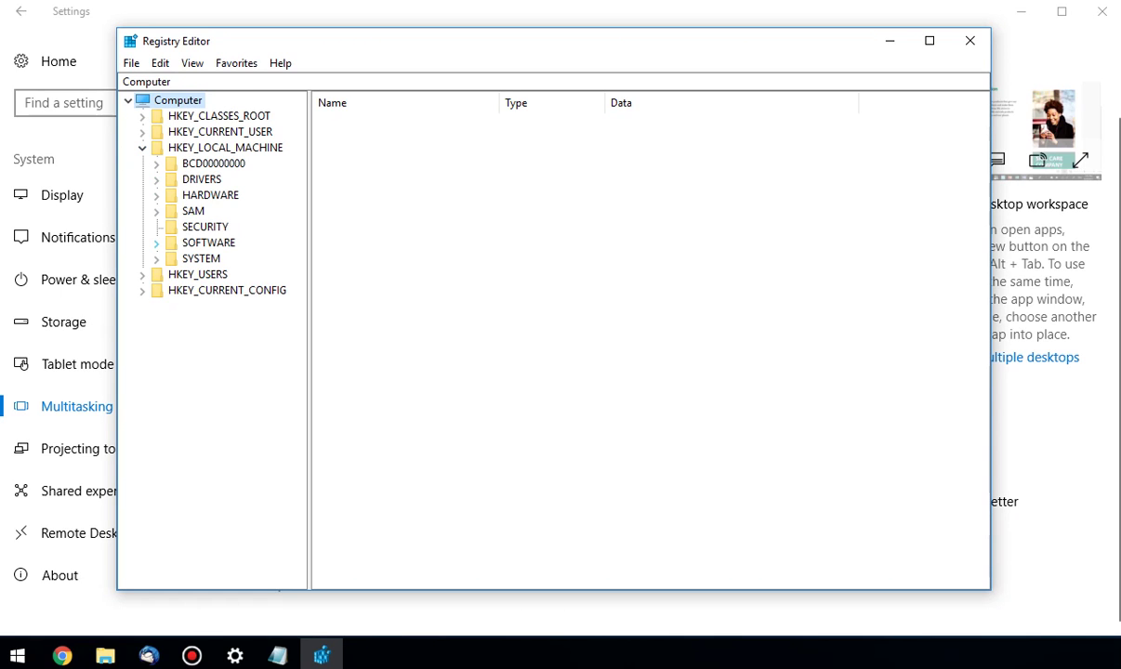
left_click(157, 243)
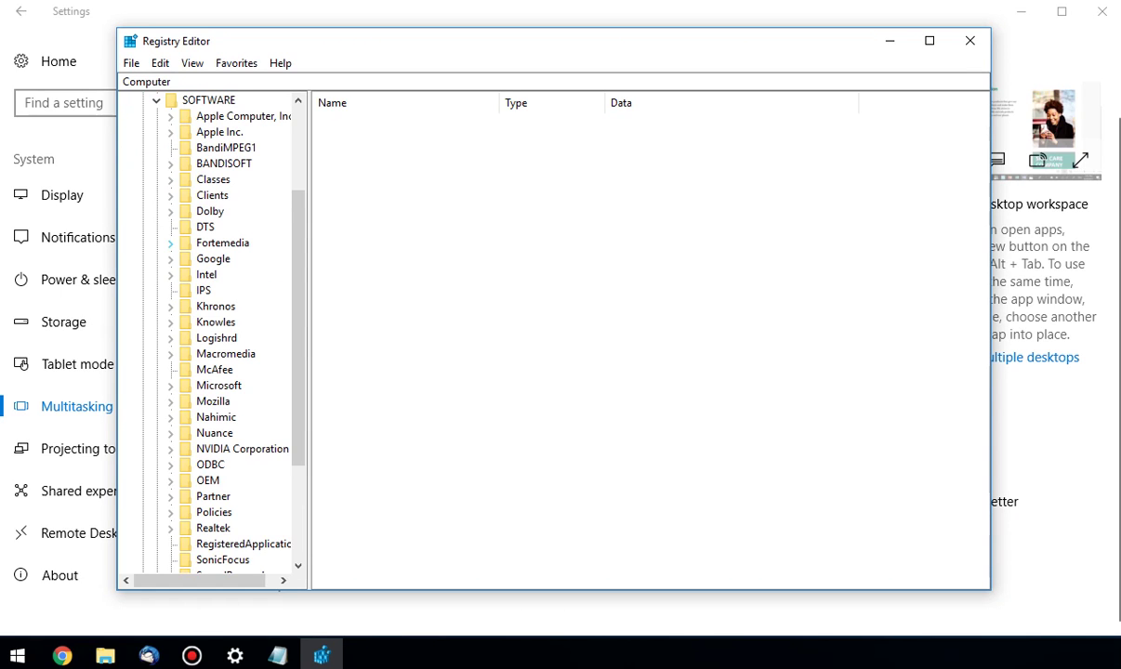
scroll("down", 3)
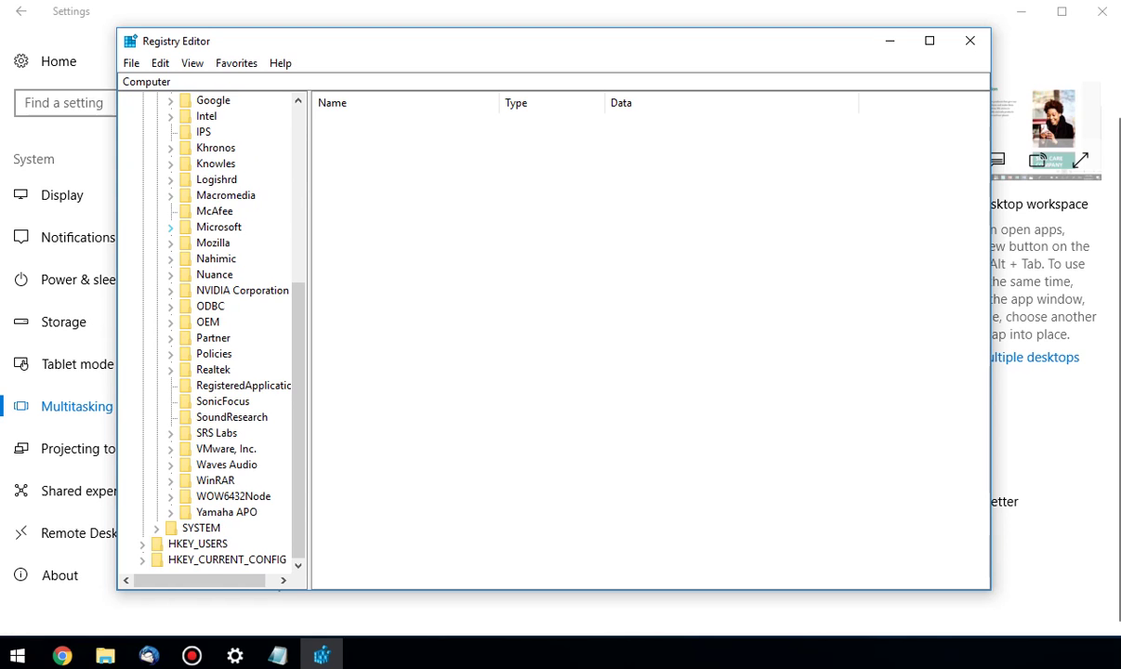
scroll("up", 3)
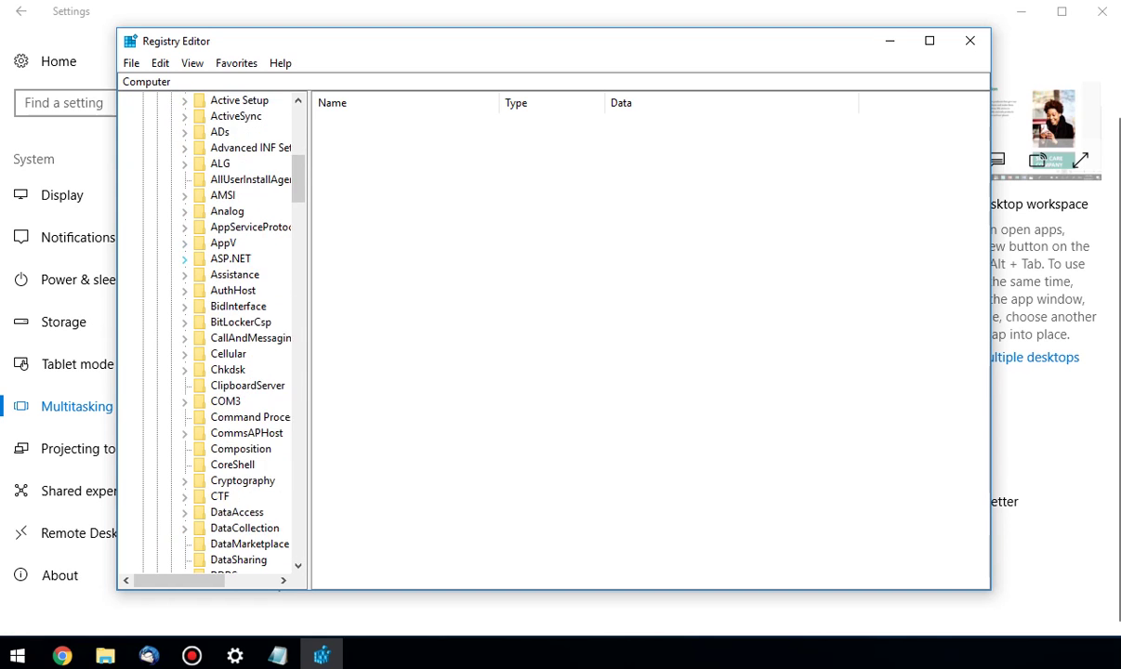
scroll("down", 3)
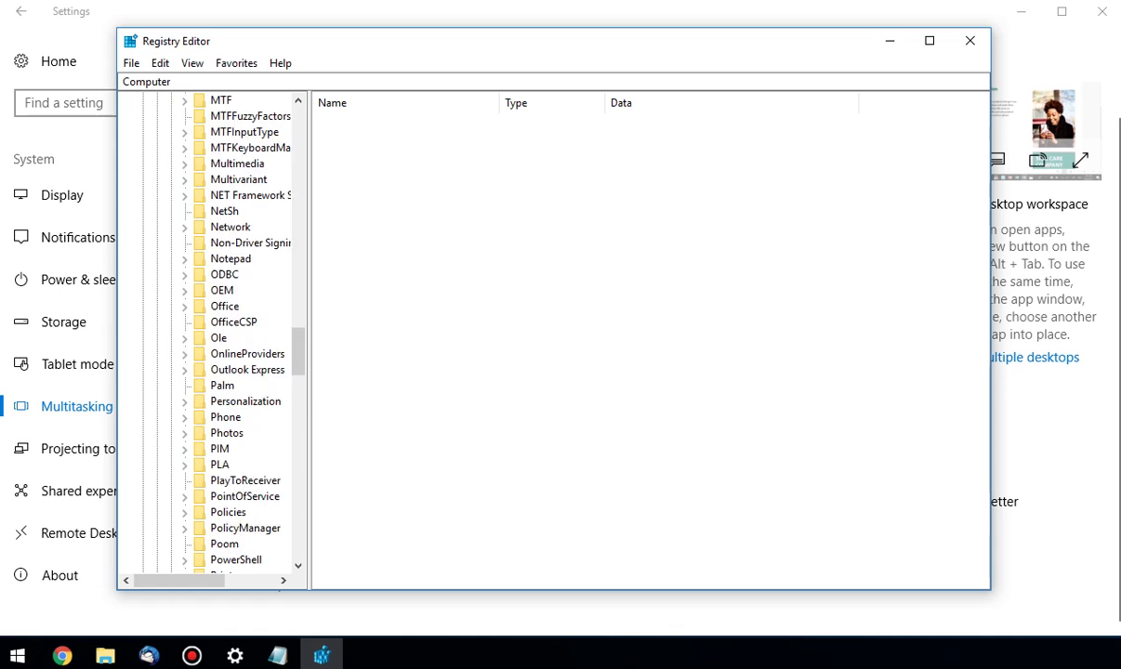
scroll("down", 3)
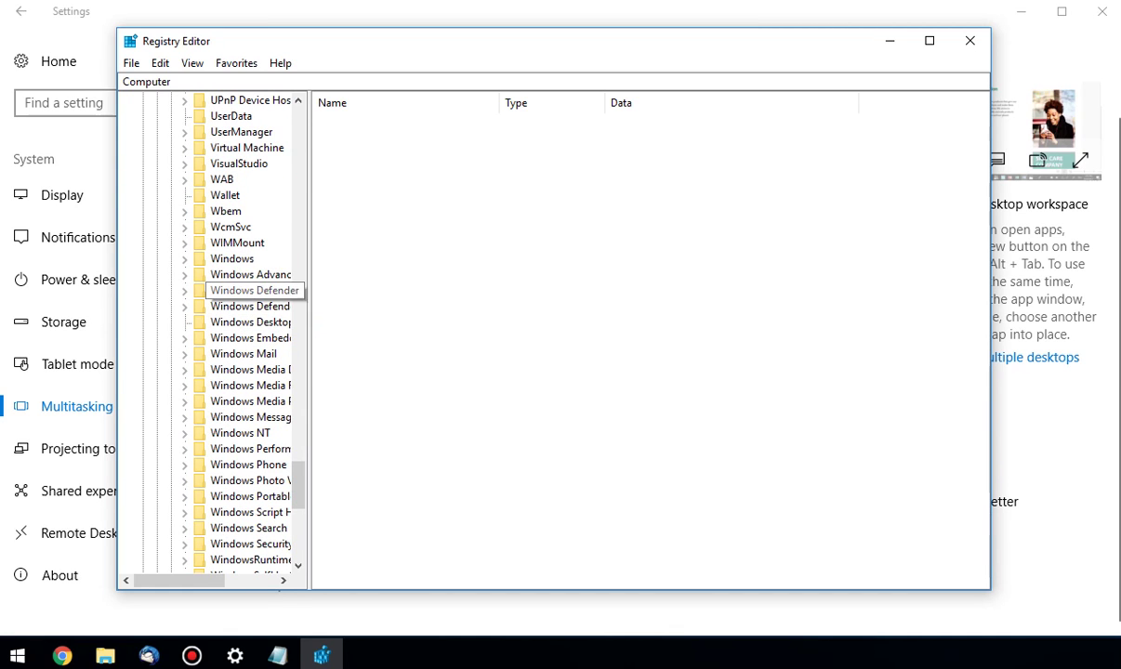
left_click(184, 258)
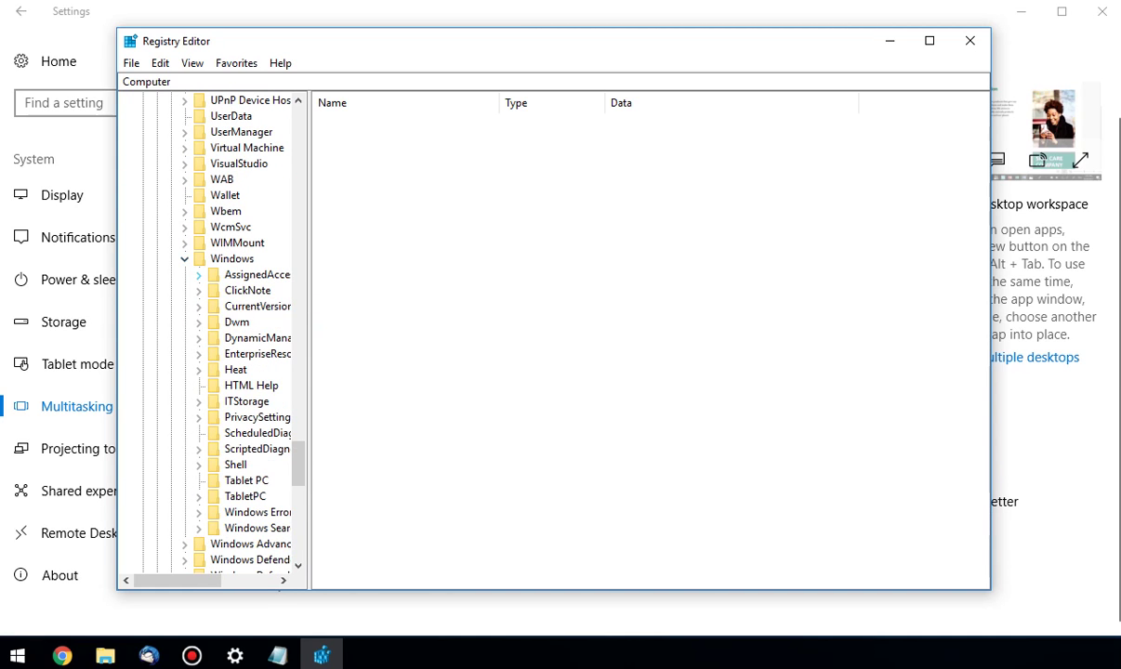
left_click(198, 307)
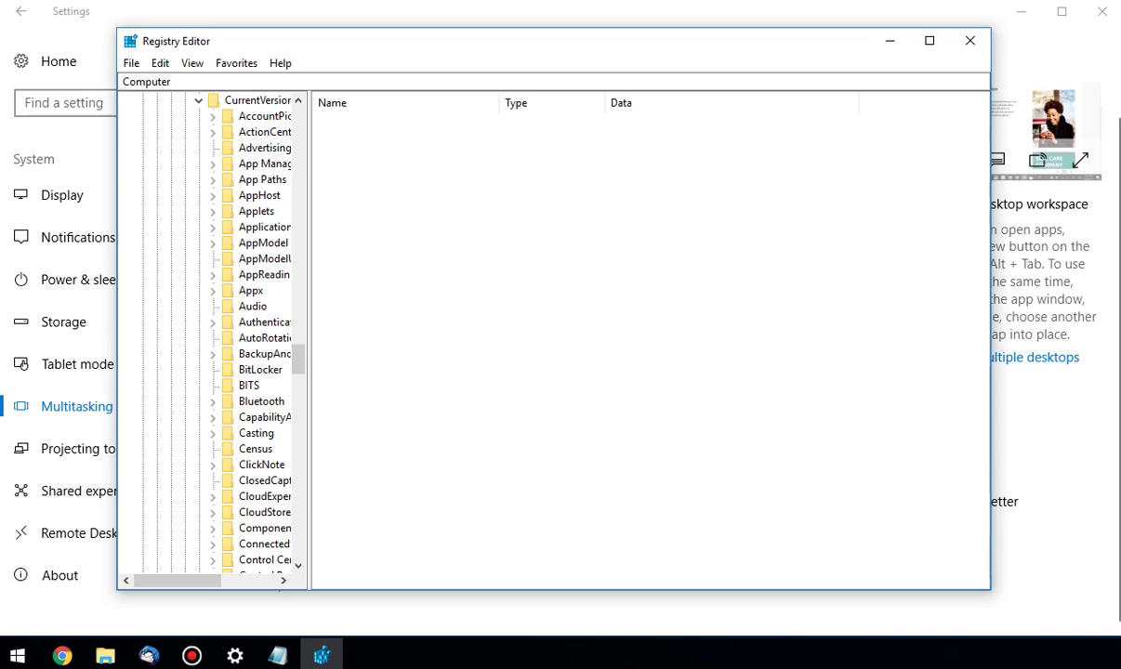
scroll("down", 3)
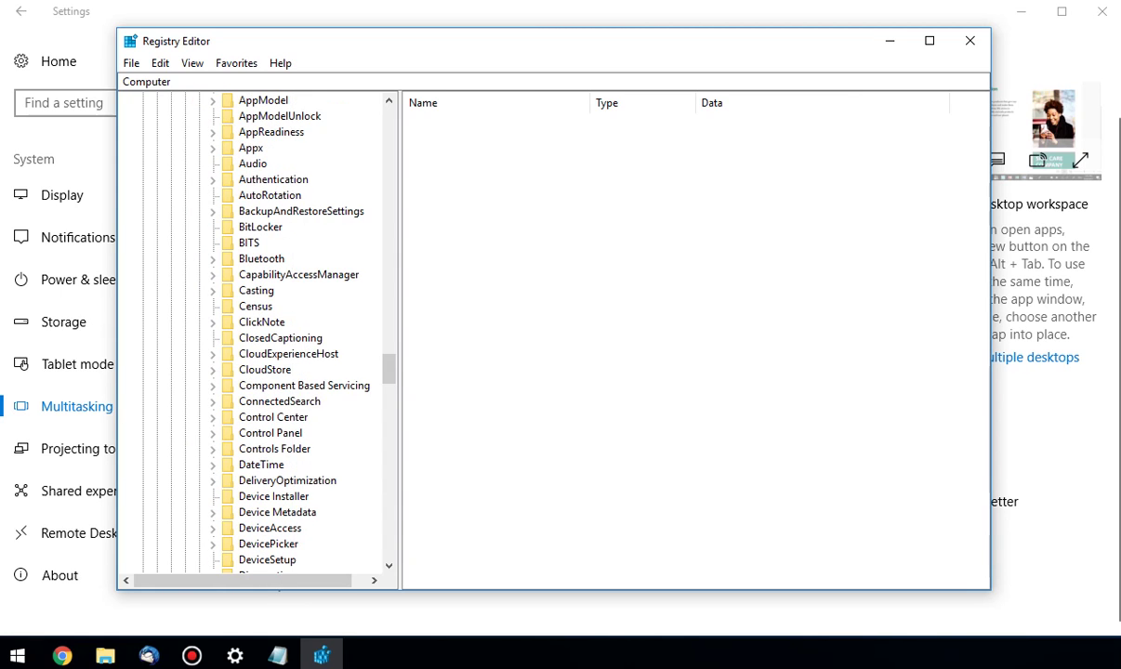
scroll("down", 3)
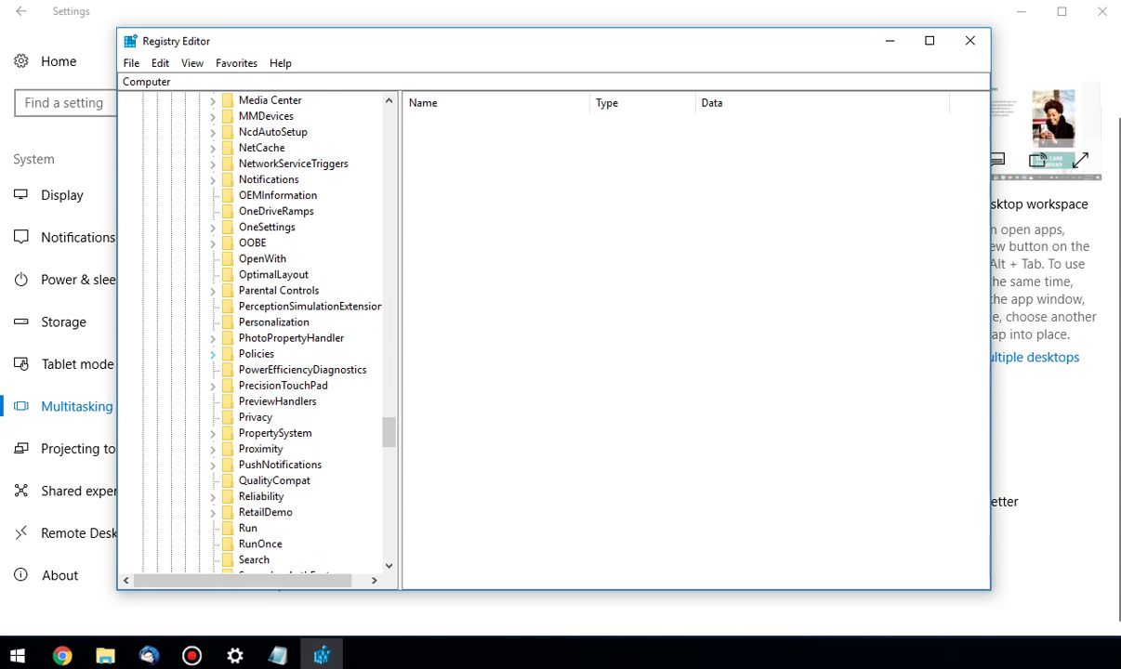
left_click(212, 354)
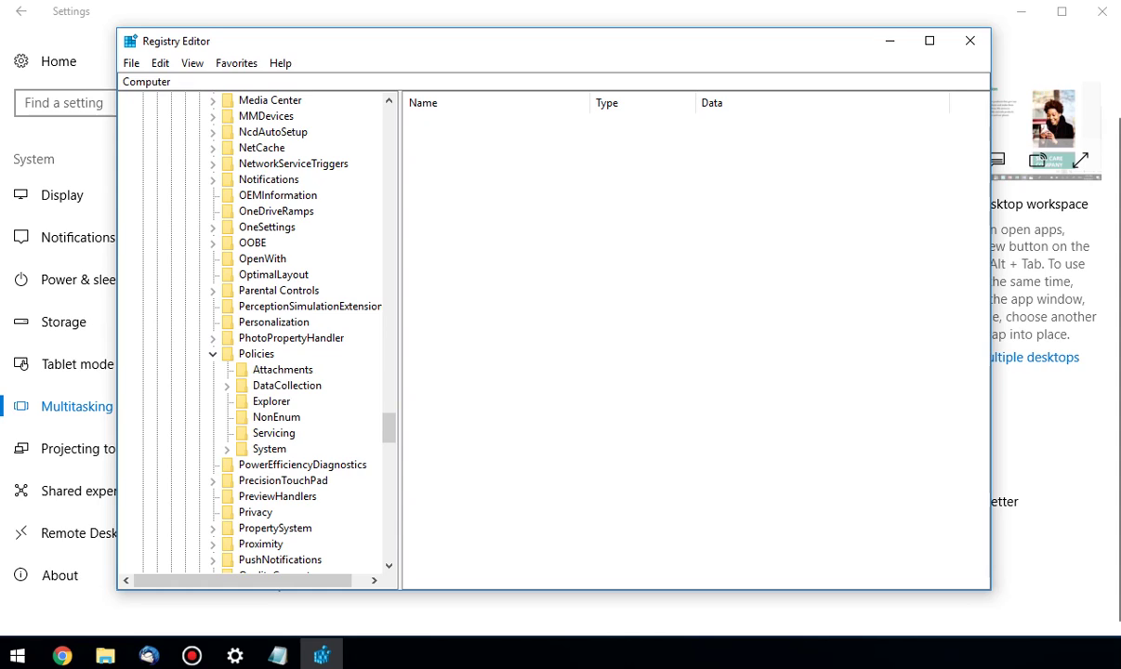
left_click(272, 400)
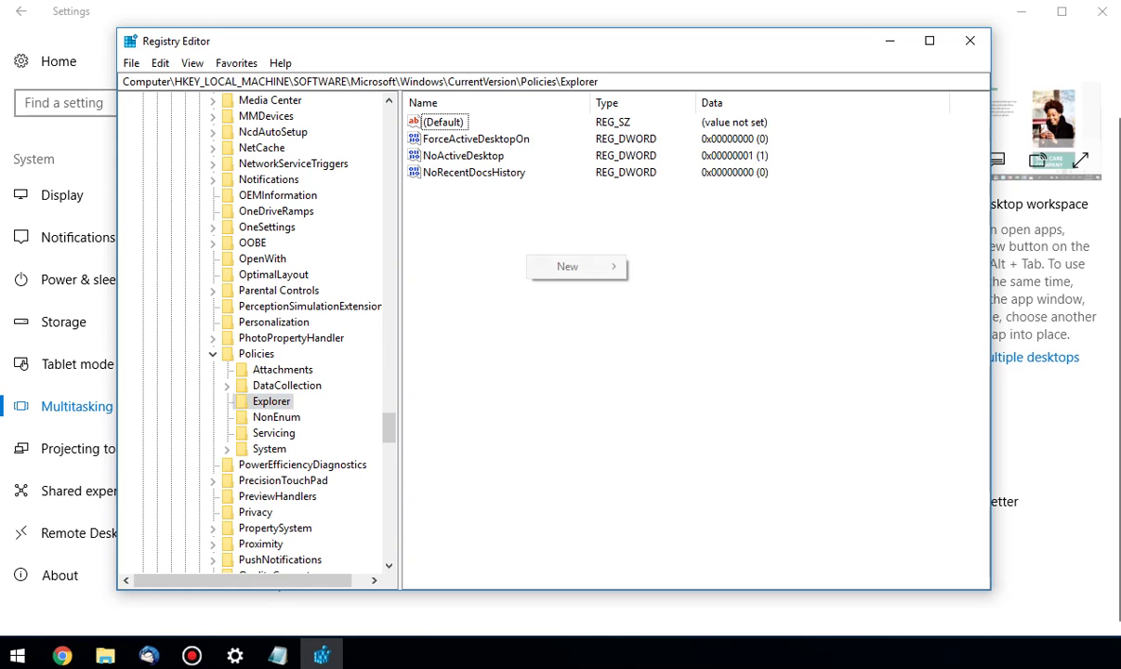
Create a new DWORD (32-bit) value in Explorer named AllowOnlineTips
left_click(567, 267)
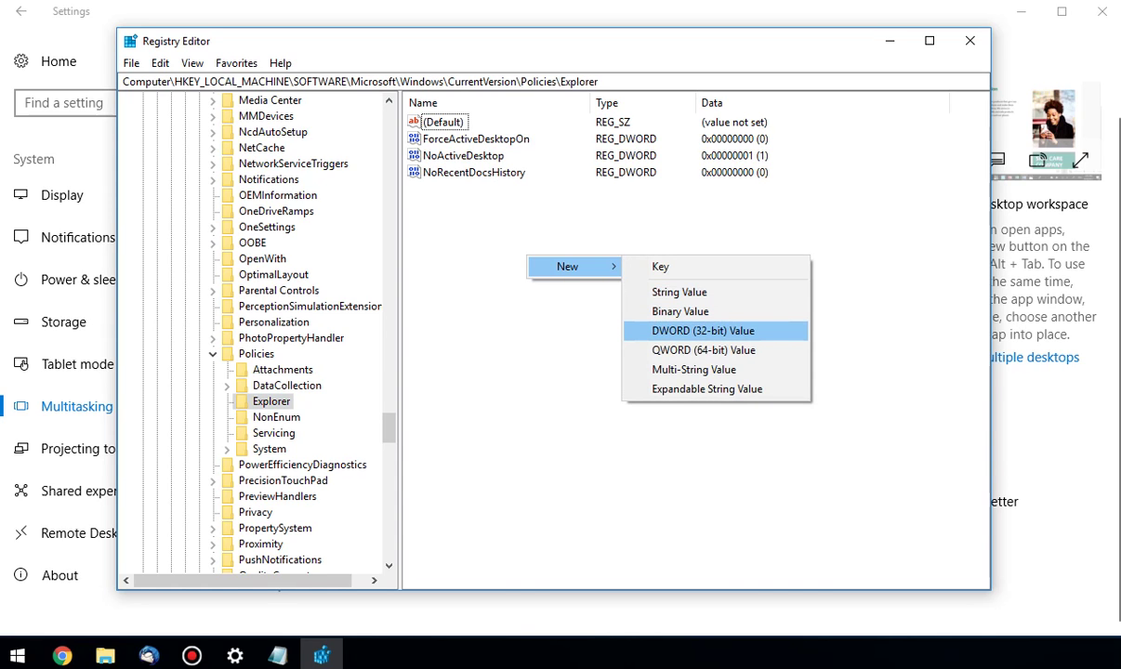
left_click(700, 330)
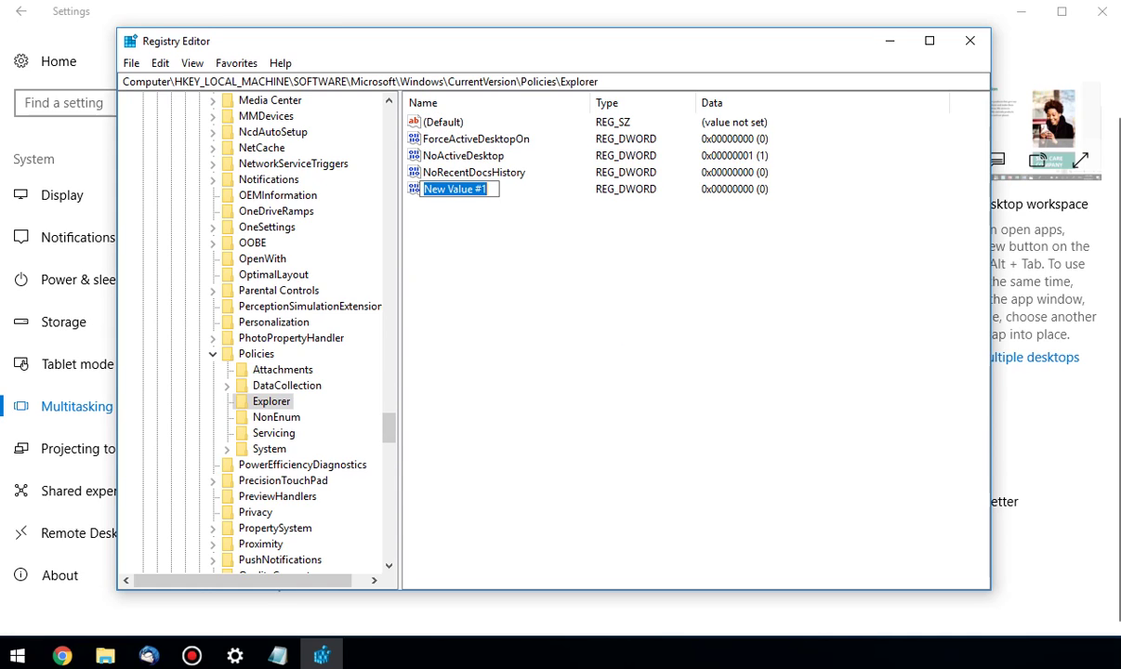
type("All")
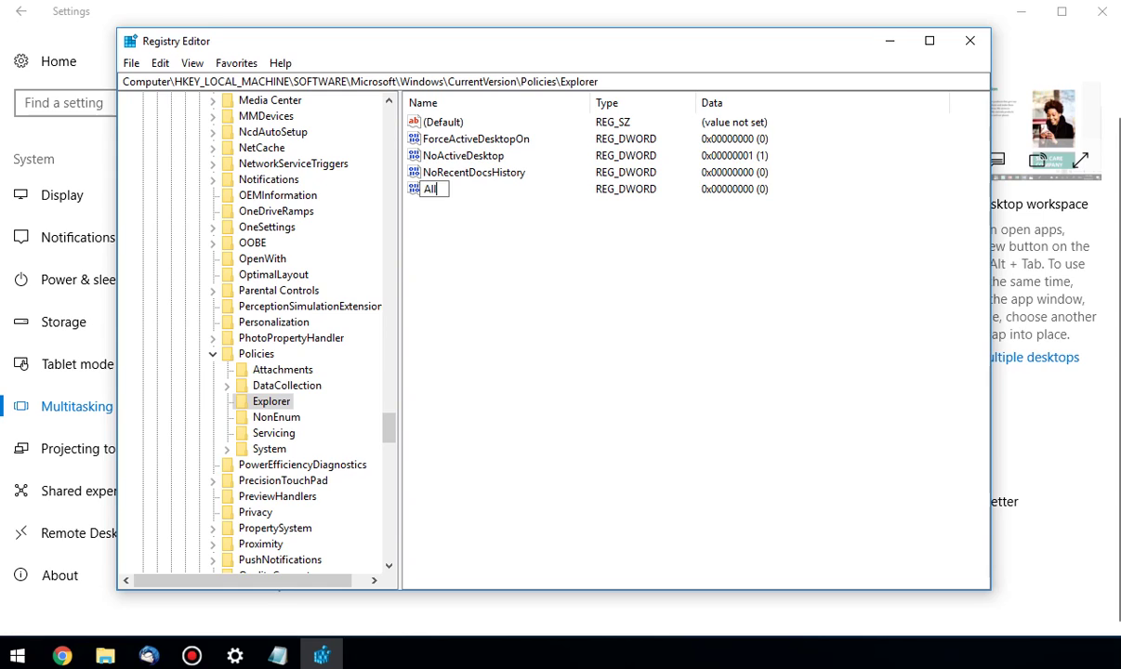
type("owOnline")
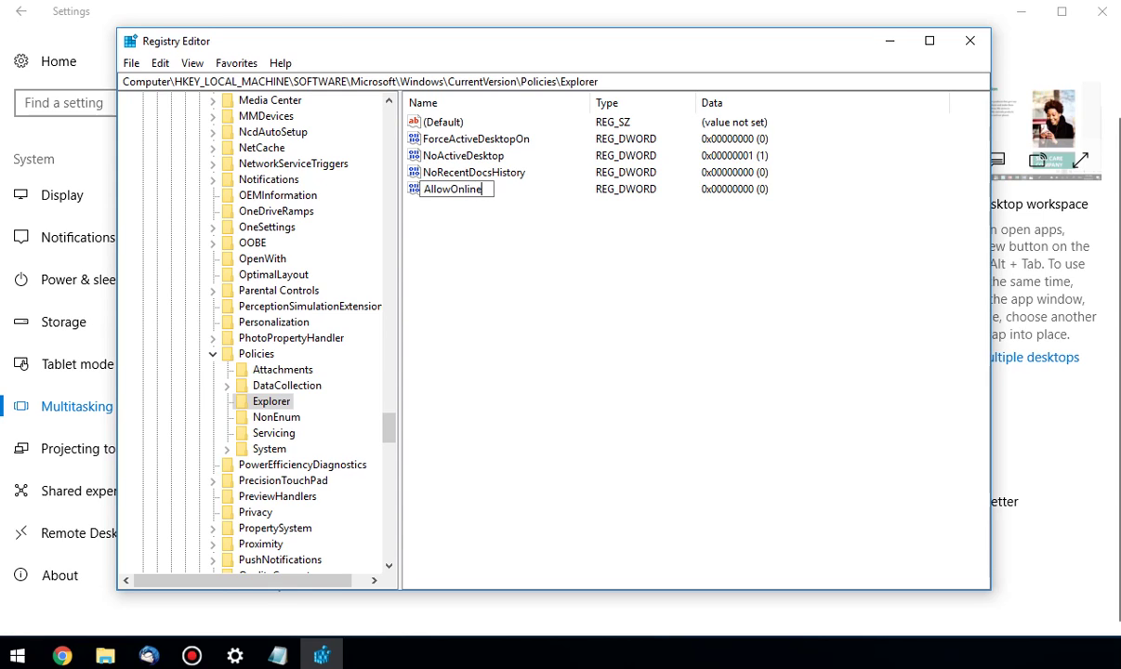
type("Tips")
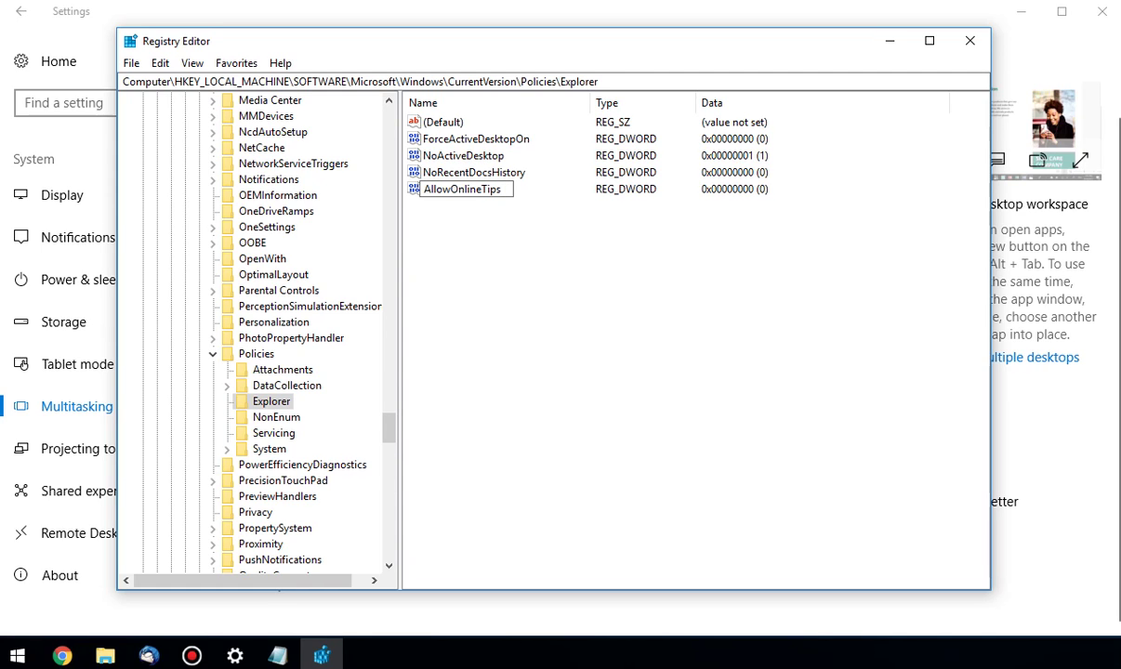
left_click(461, 188)
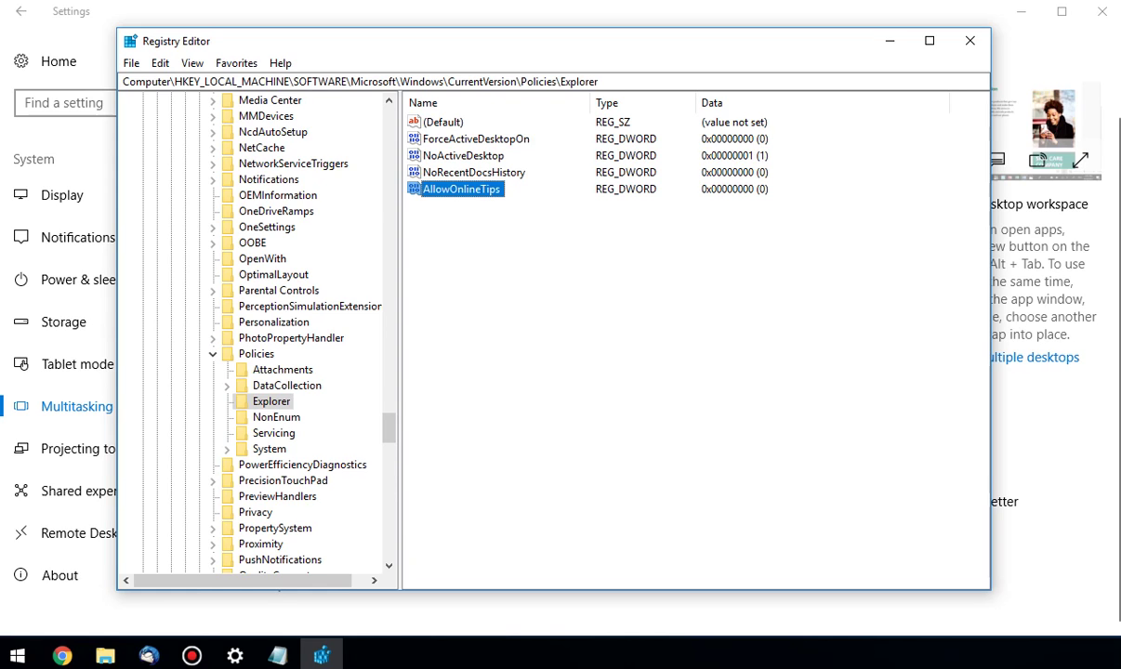
Open AllowOnlineTips and accept its value data of 0
double_click(456, 189)
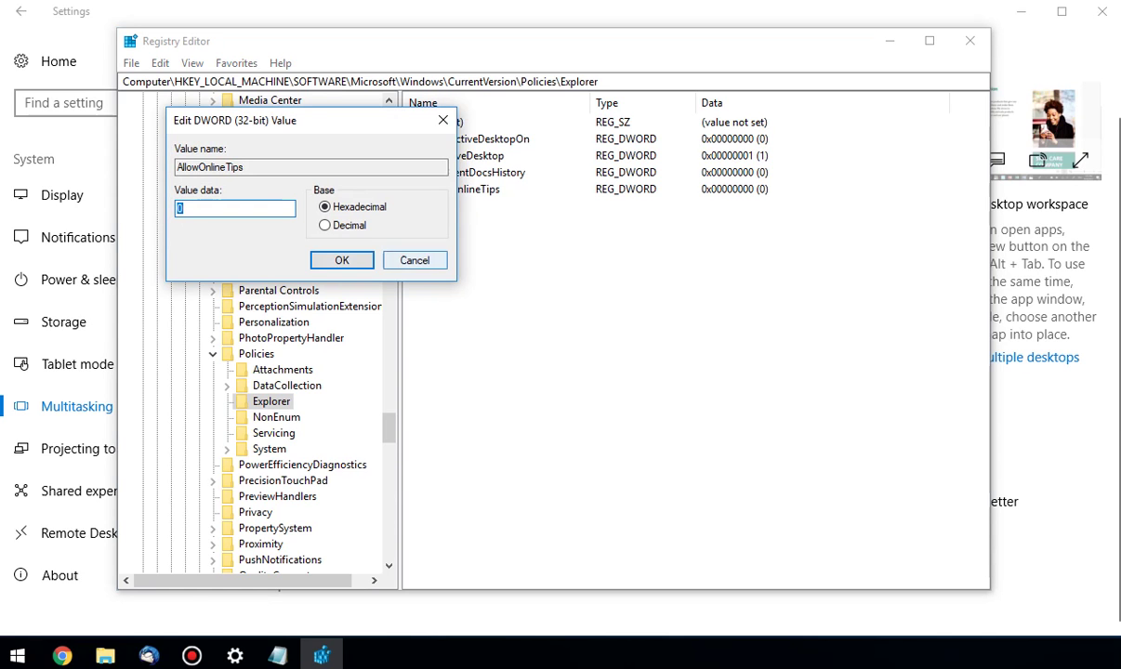
left_click(341, 260)
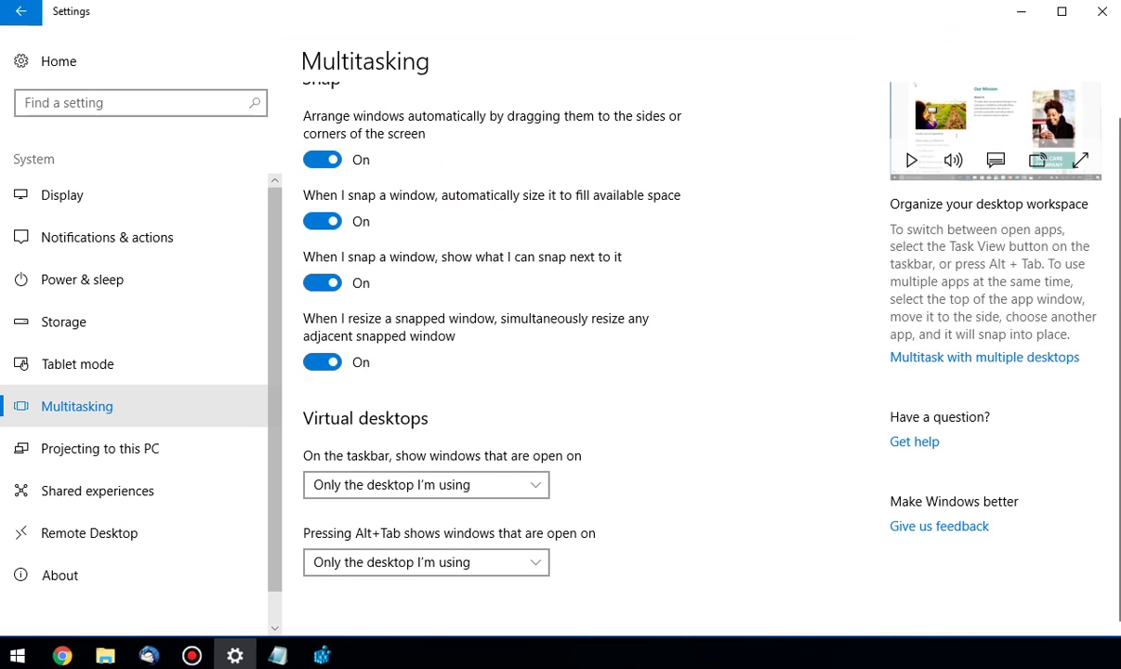
Reload Multitasking via Settings Home and System to confirm the video tip is hidden
left_click(22, 11)
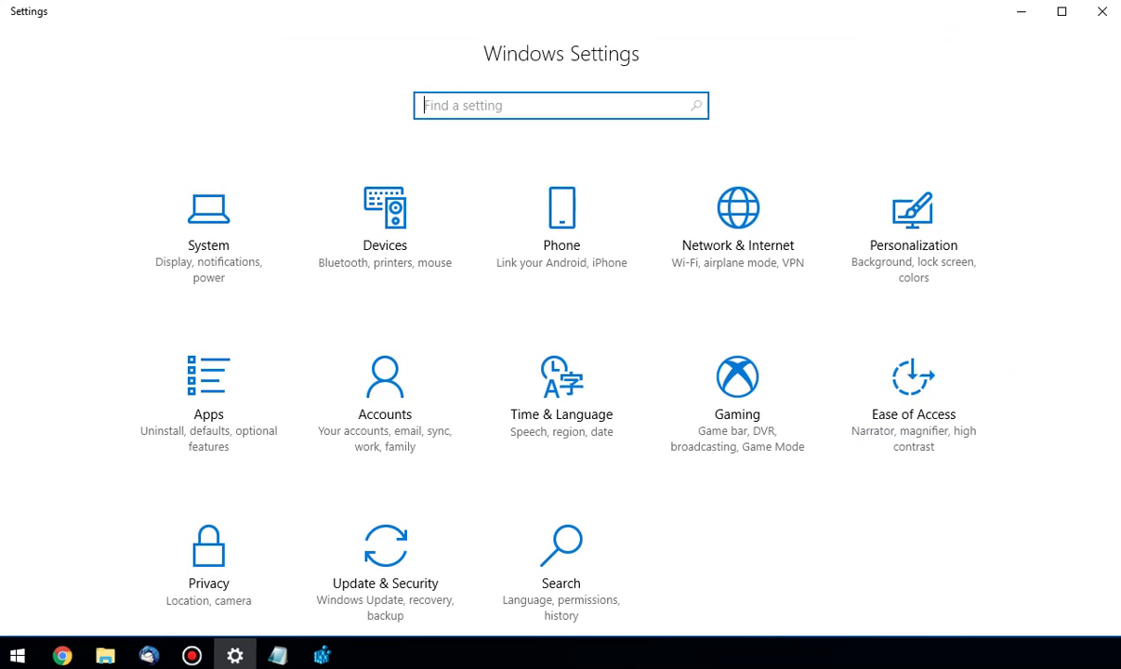
left_click(208, 223)
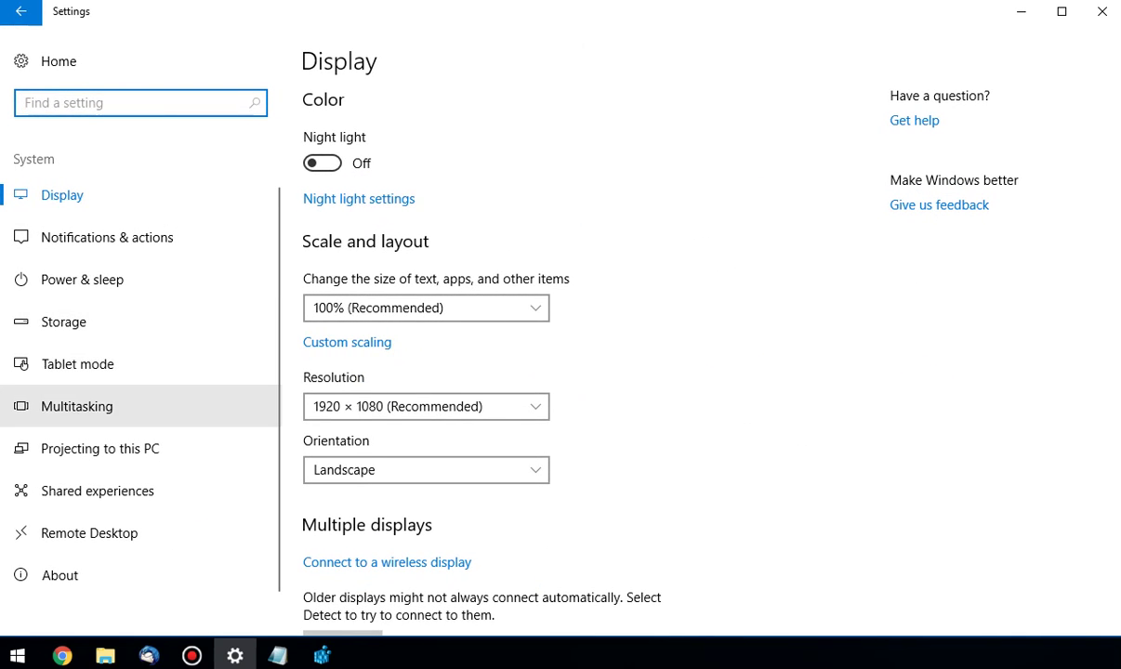
left_click(76, 406)
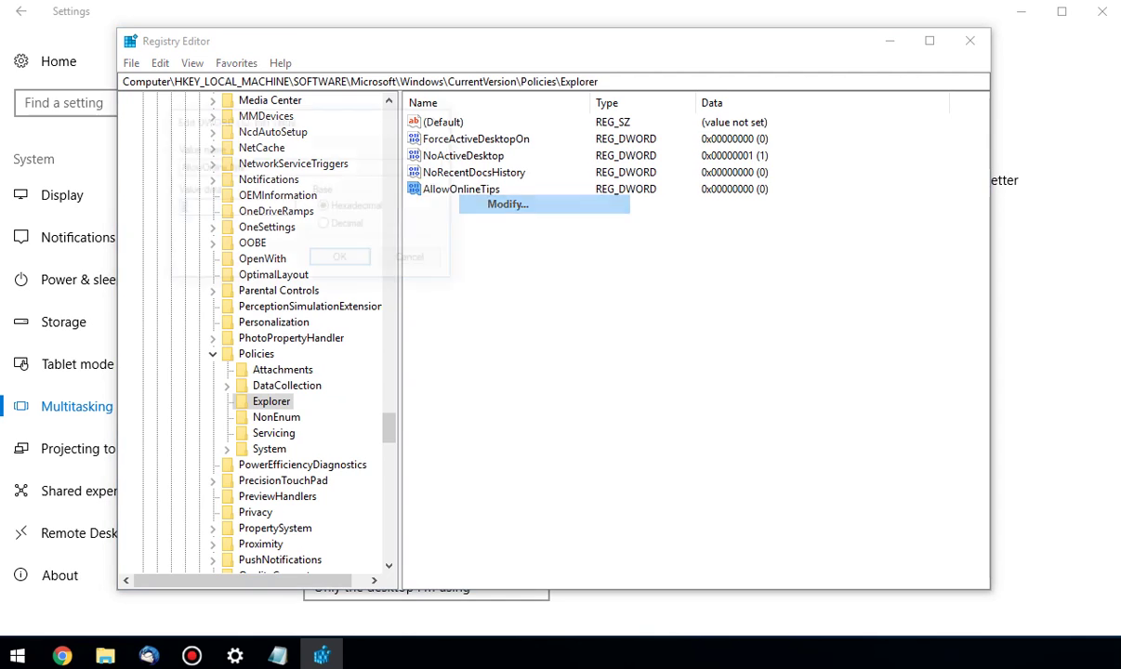
Close AllowOnlineTips' editor unchanged, then delete the AllowOnlineTips value
left_click(506, 203)
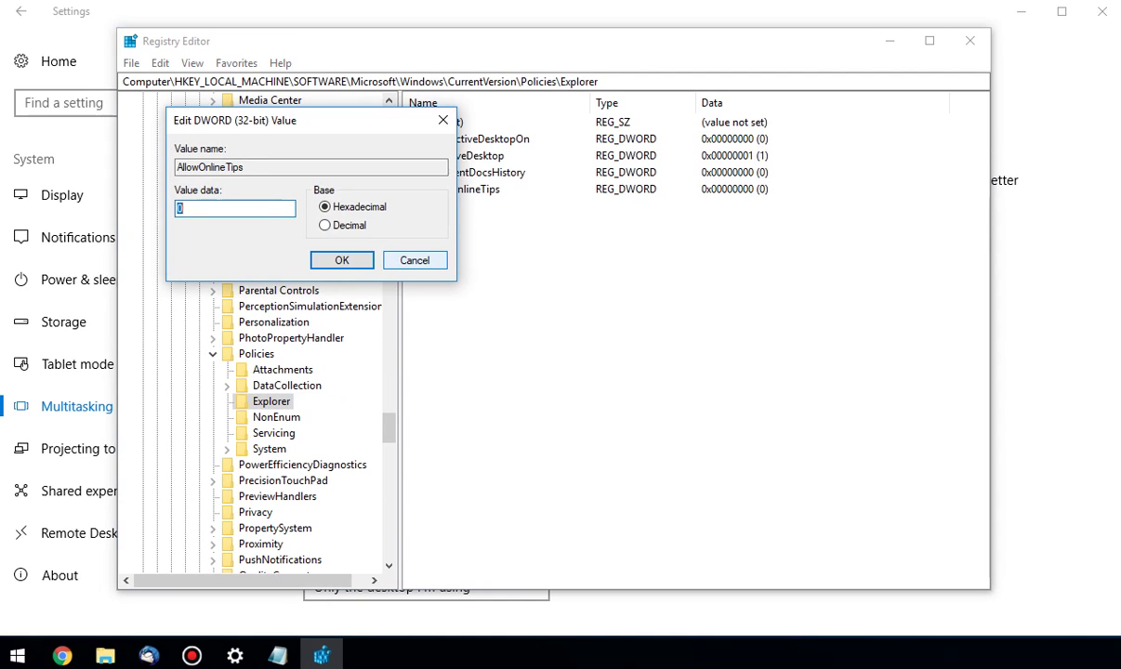
left_click(341, 259)
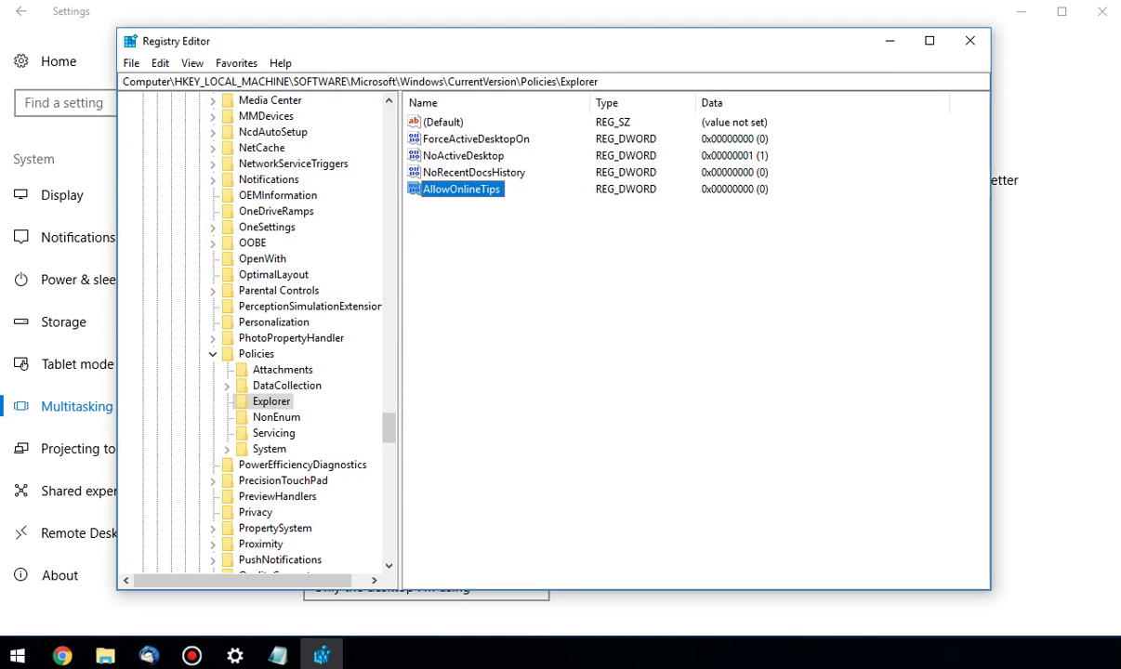
right_click(456, 189)
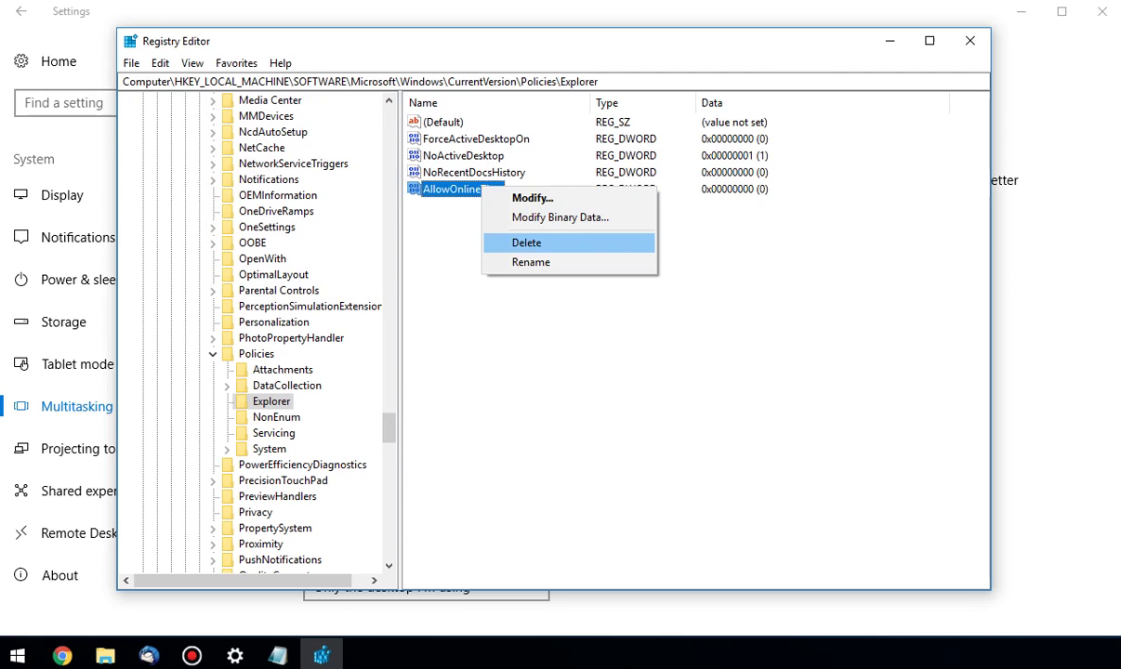
left_click(526, 243)
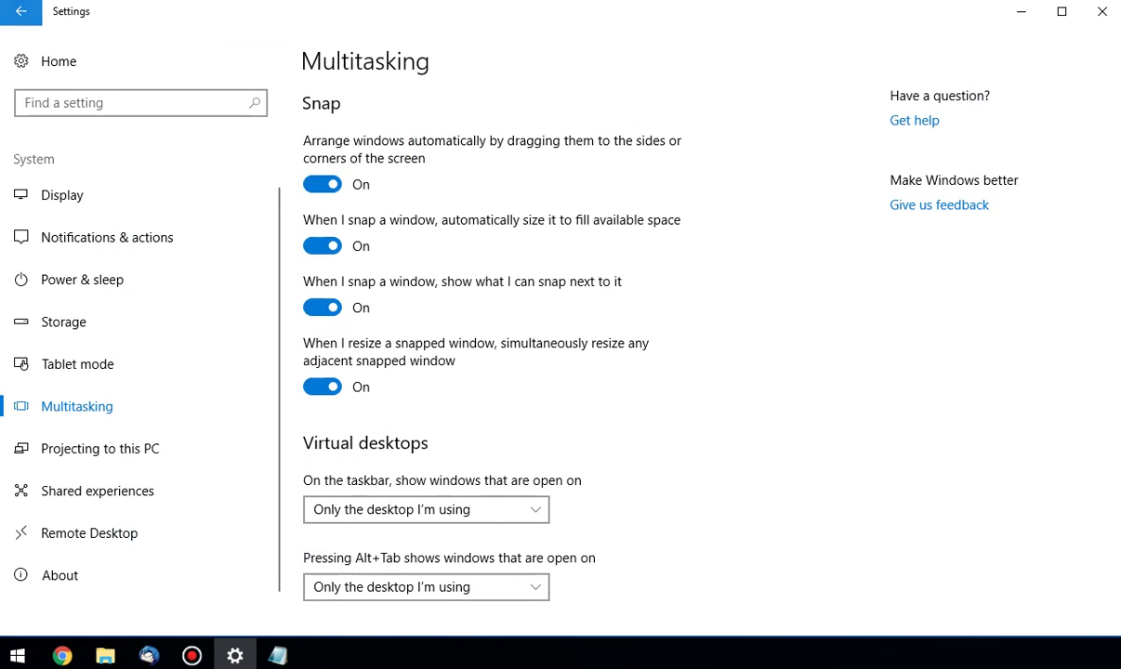
Reopen Multitasking through Home and System, and pause the returned Task view video tip
left_click(22, 12)
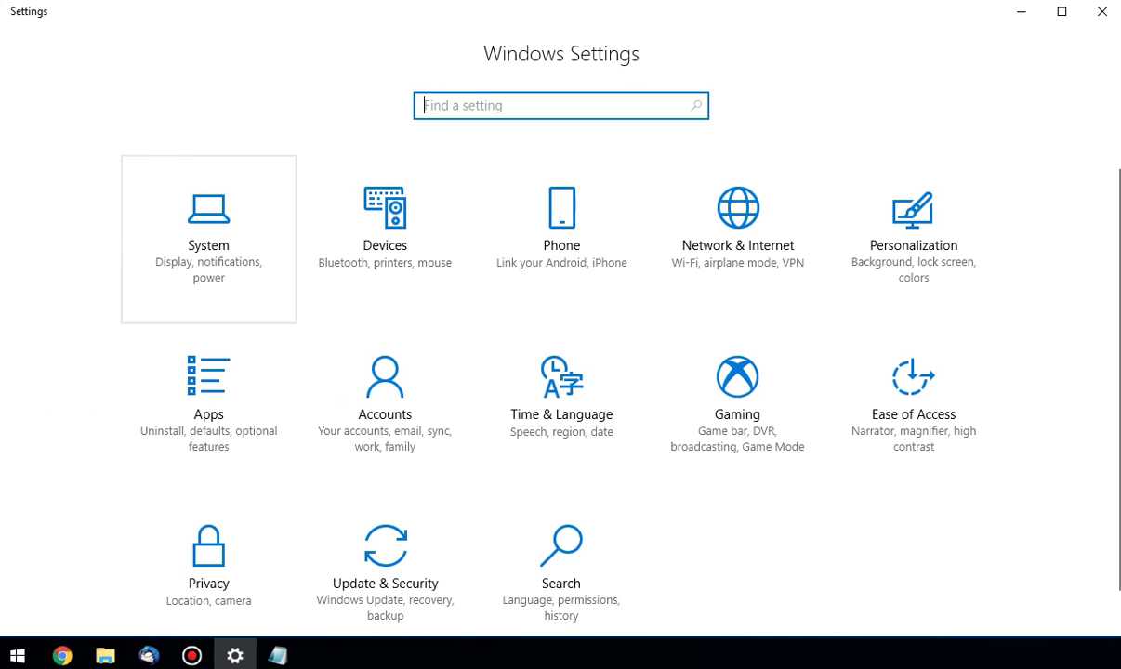
left_click(208, 239)
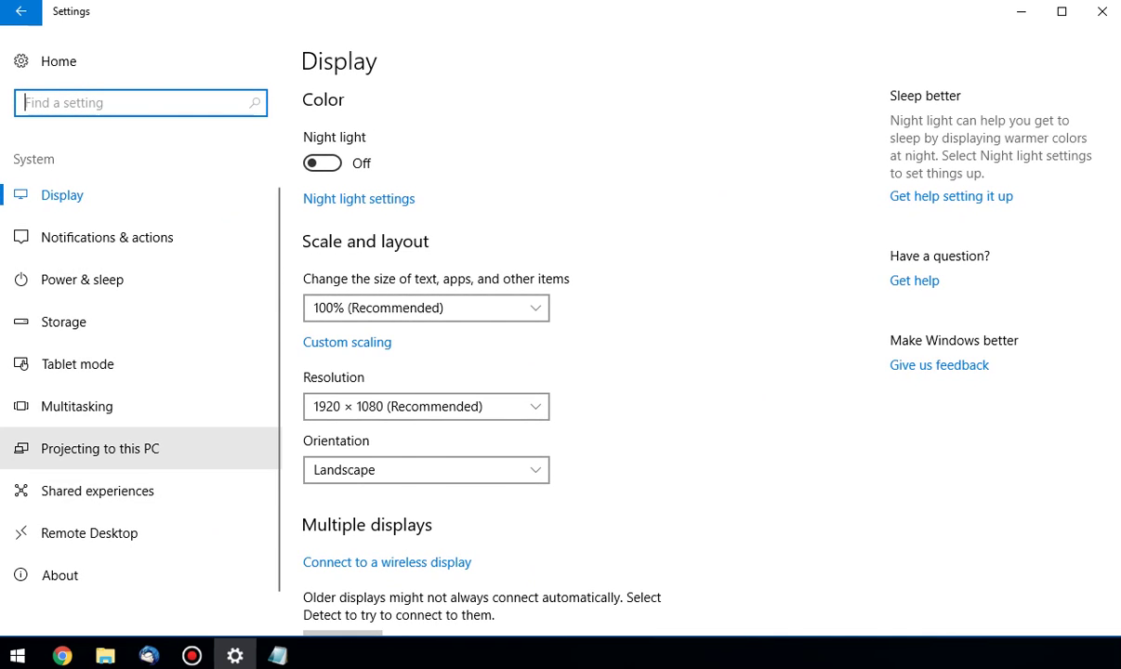
left_click(76, 406)
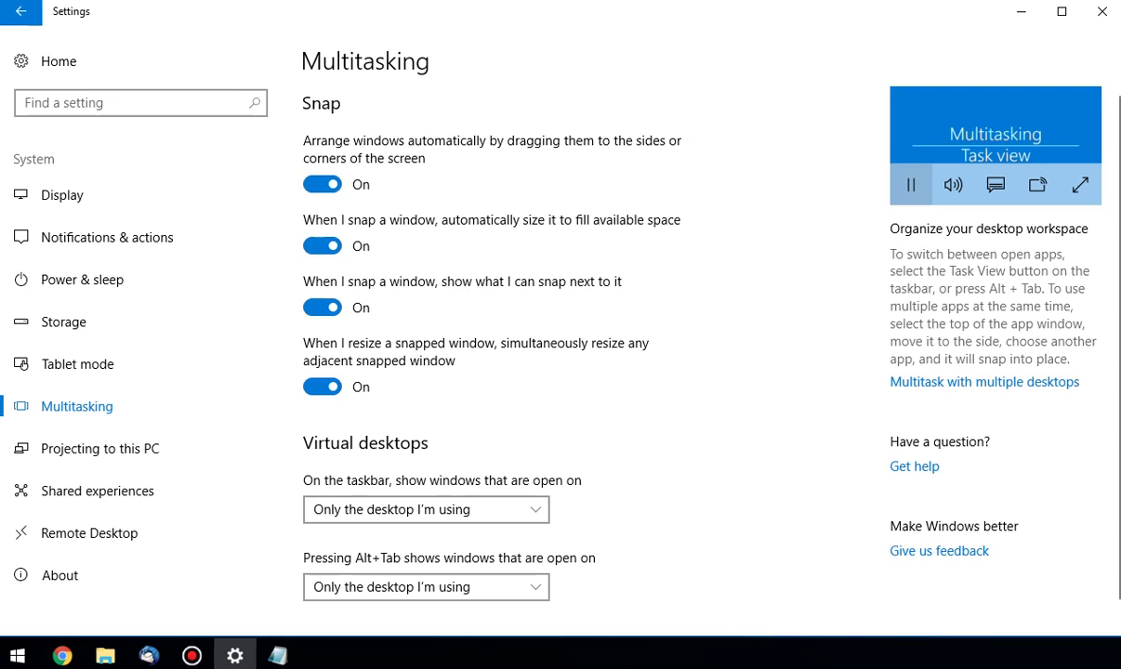
left_click(910, 183)
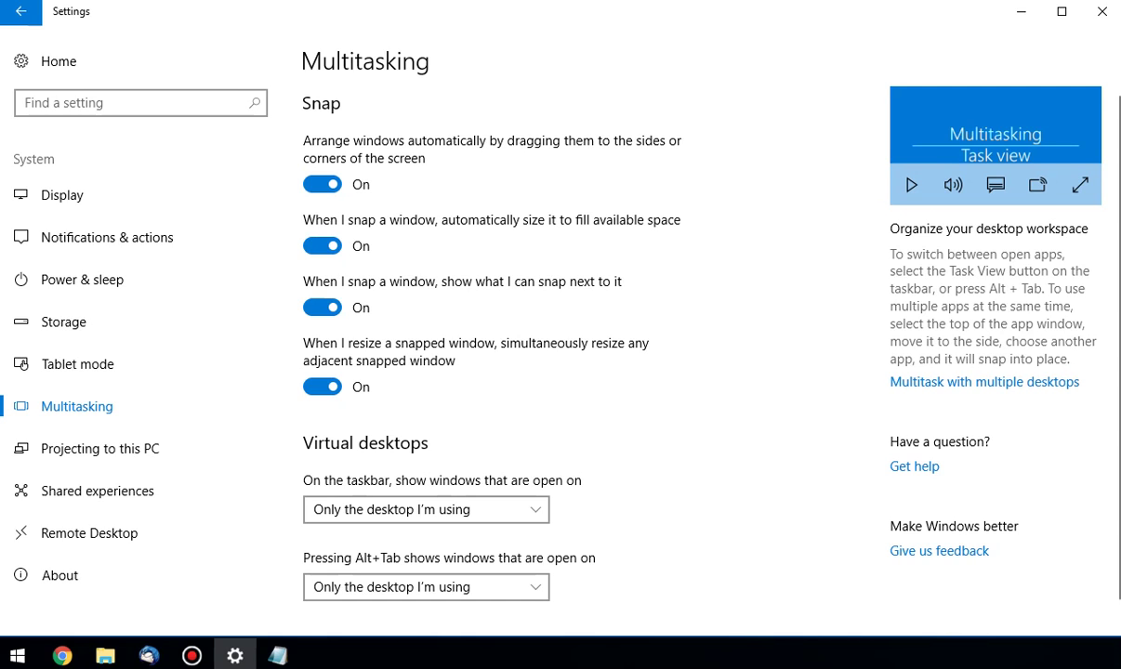